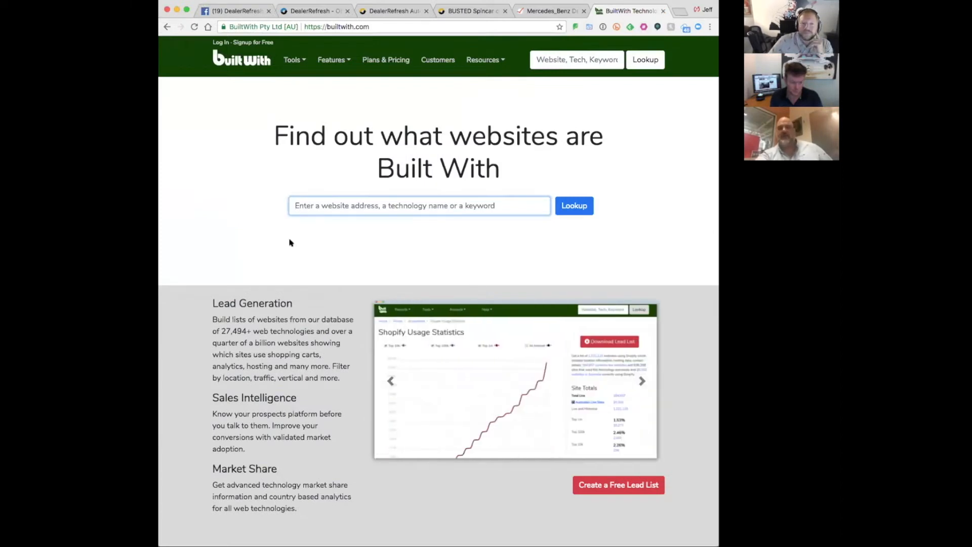
Enter drivemb.com in the BuiltWith homepage lookup field, dismissing the previous-search suggestions
click(419, 206)
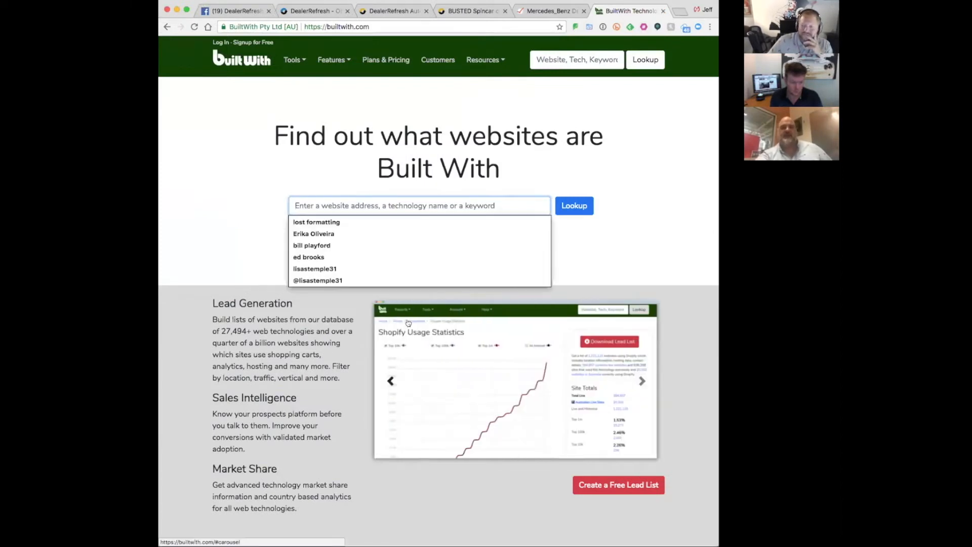
click(209, 220)
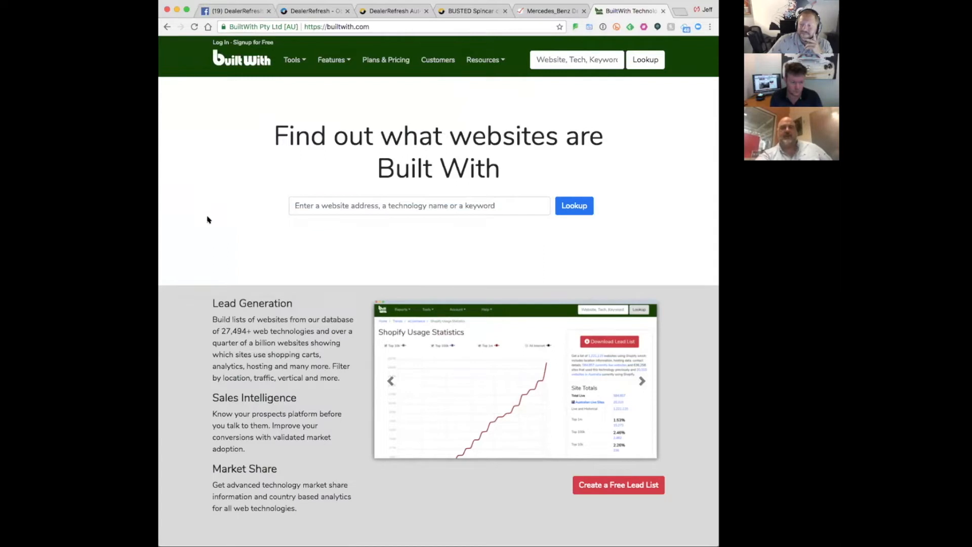
mouse_move(216, 218)
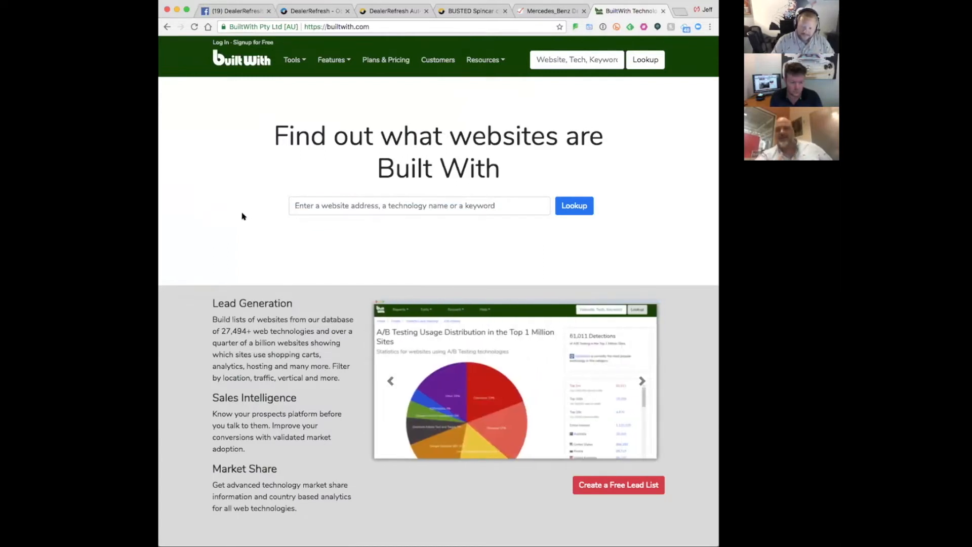
text(d)
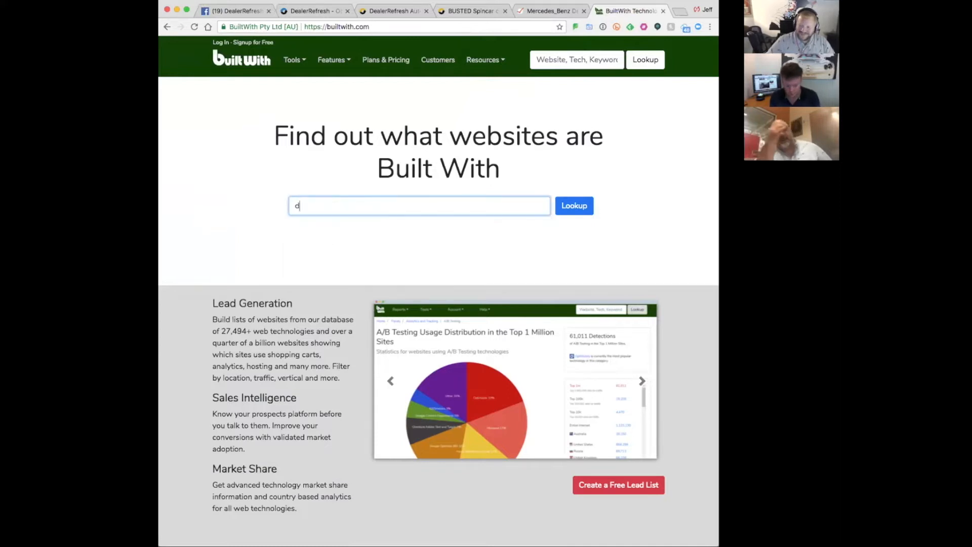
text(rivemb.)
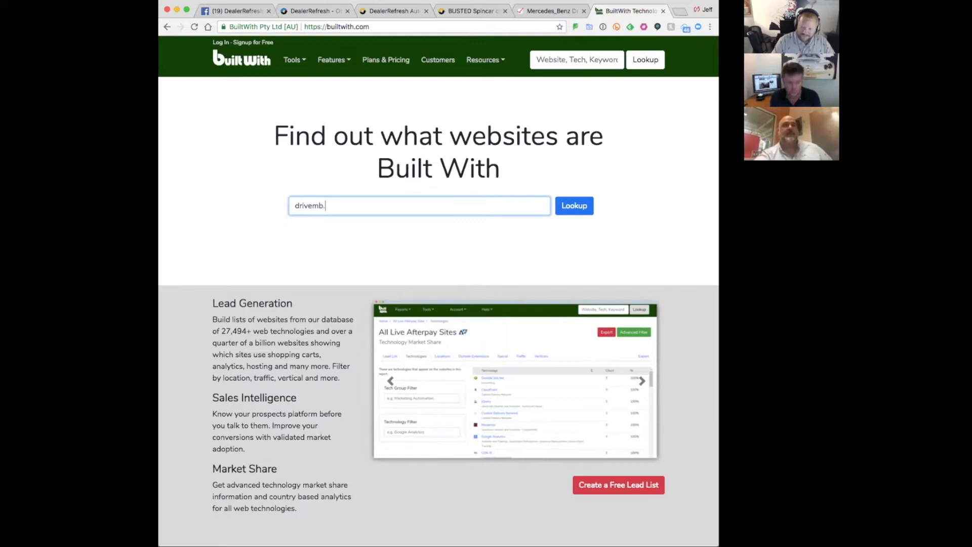
text(com)
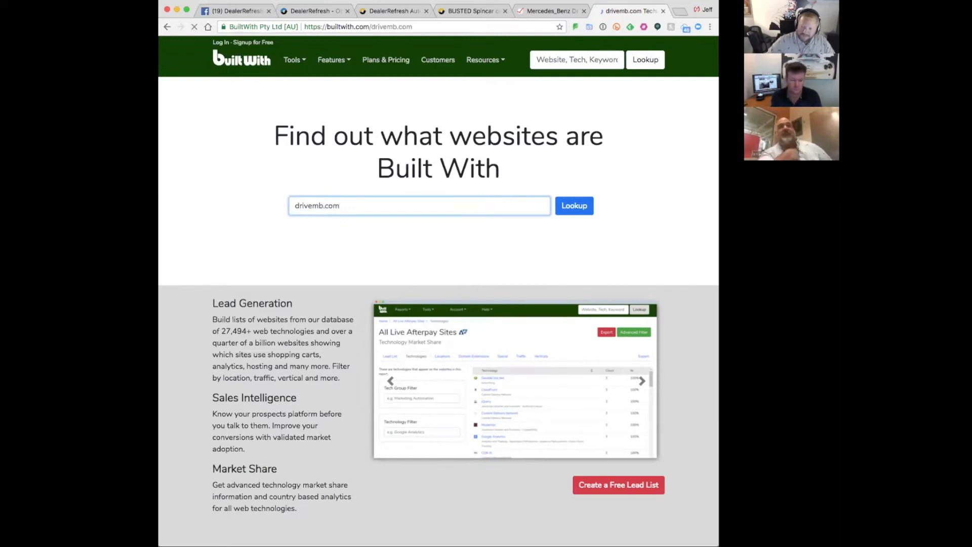
Run the drivemb.com lookup and review its profile's analytics tools: TradePending, AutoLeadStar, Google Analytics
click(572, 206)
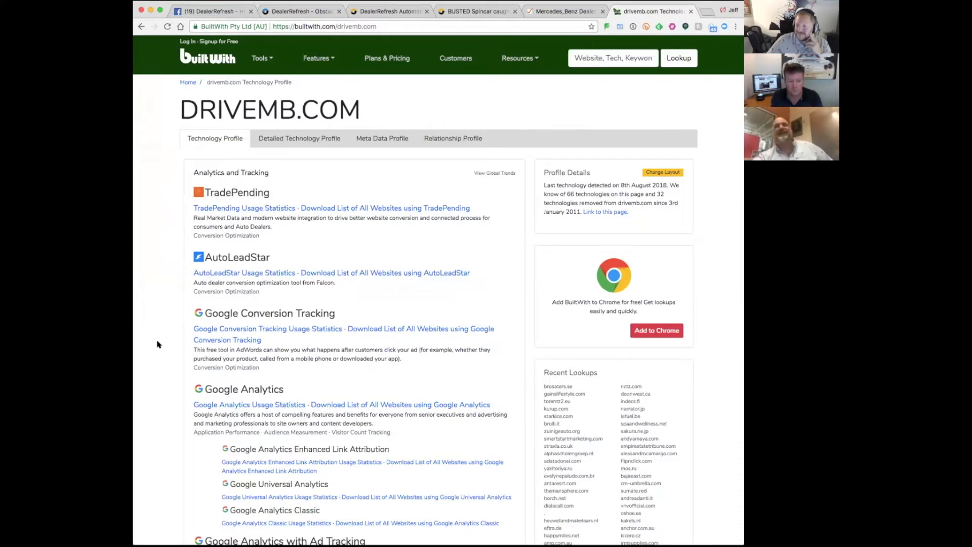
scroll(down, 3)
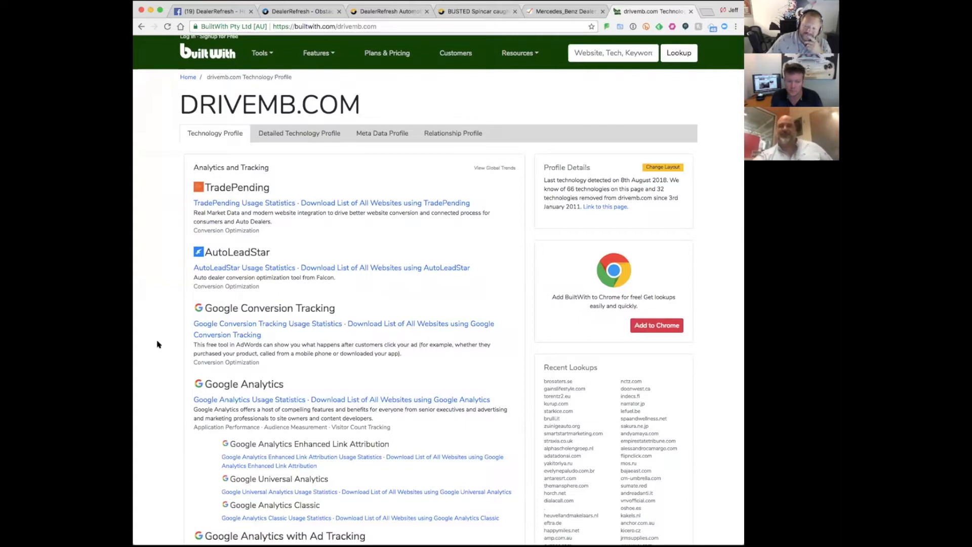
scroll(down, 3)
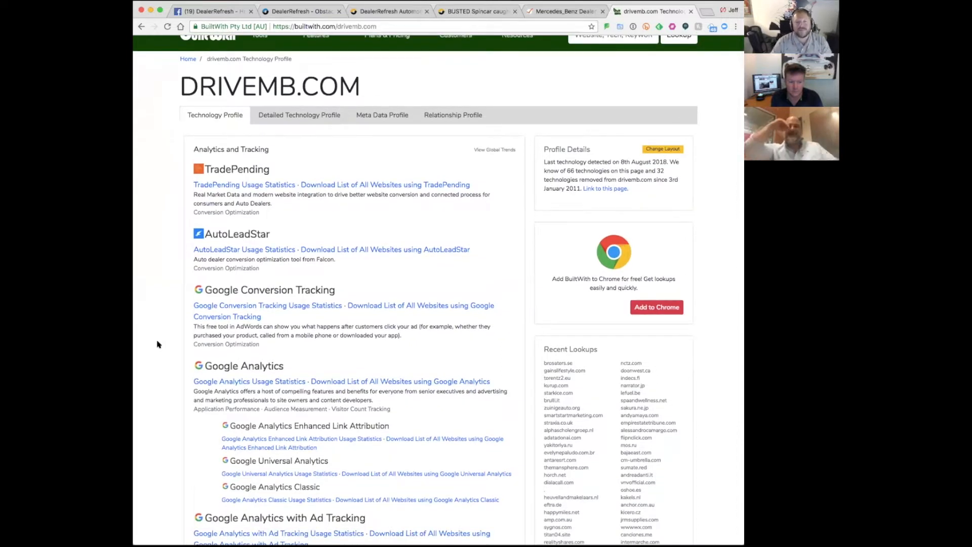
scroll(down, 3)
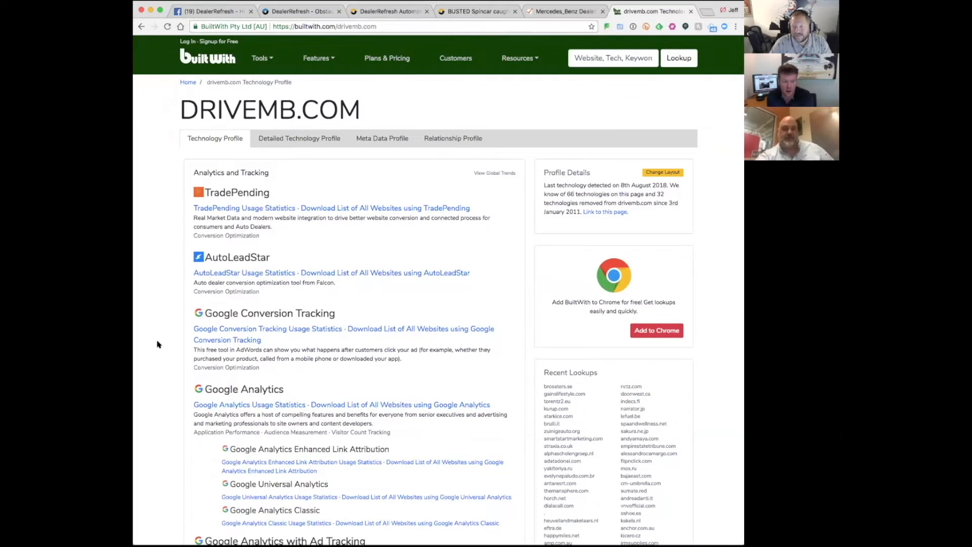
Read down drivemb.com's tracking tags past Facebook Pixel and Matomo to the Widgets section
scroll(down, 3)
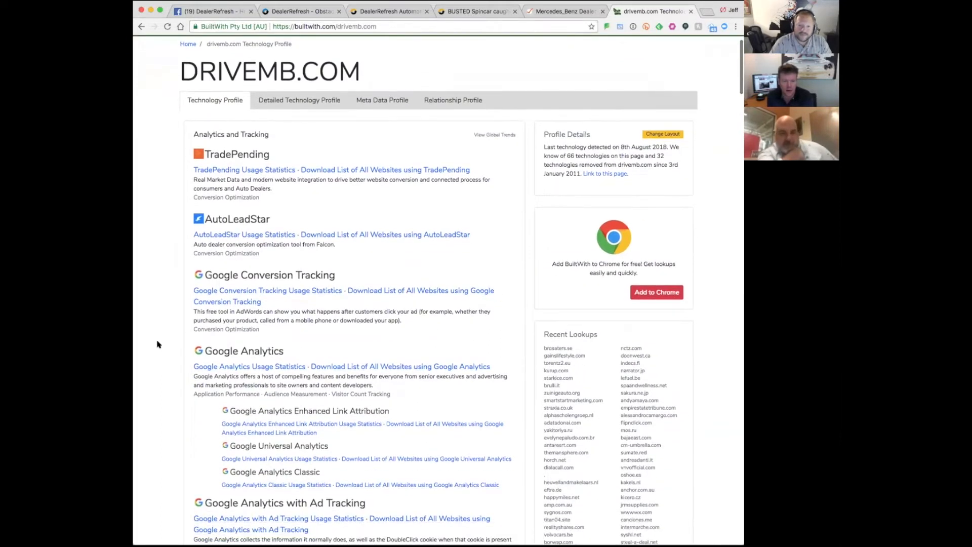
scroll(down, 3)
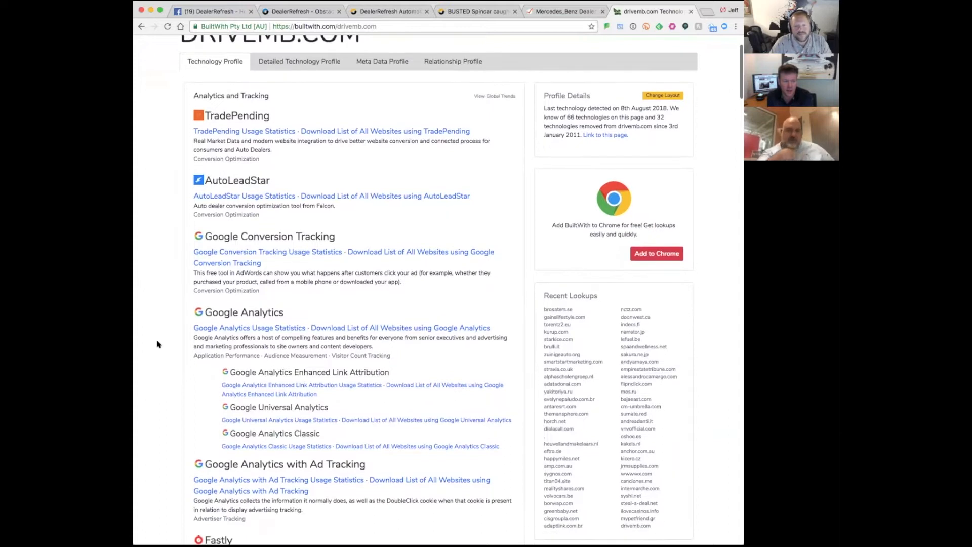
mouse_move(159, 360)
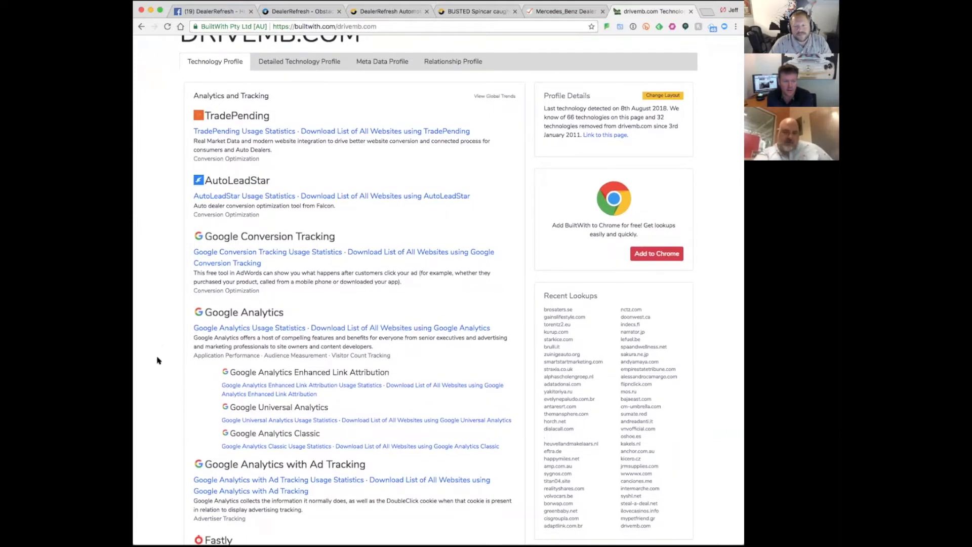
mouse_move(178, 204)
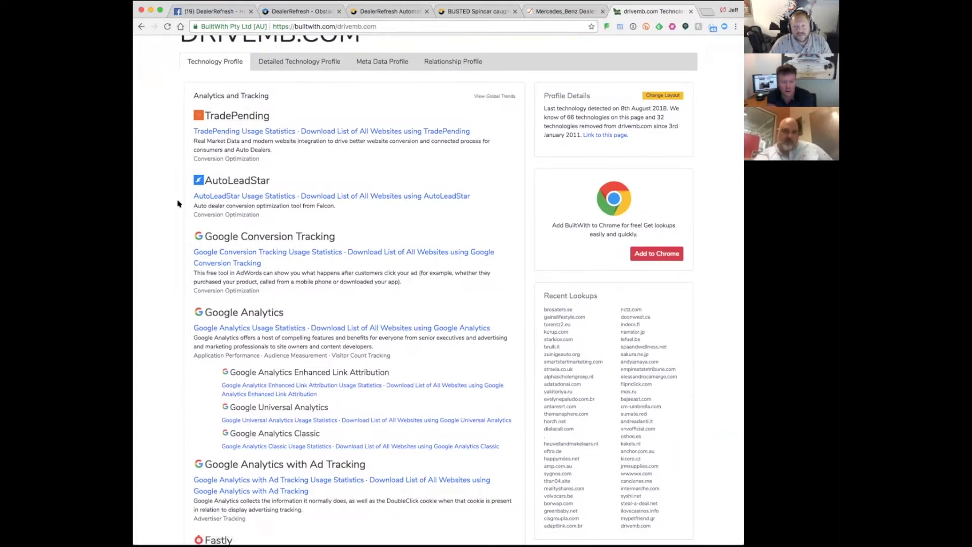
scroll(down, 3)
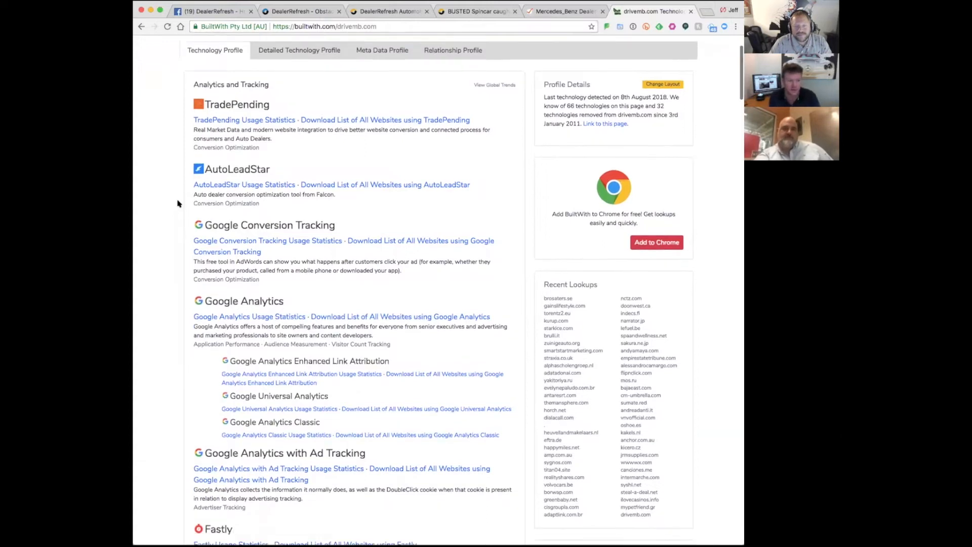
scroll(down, 3)
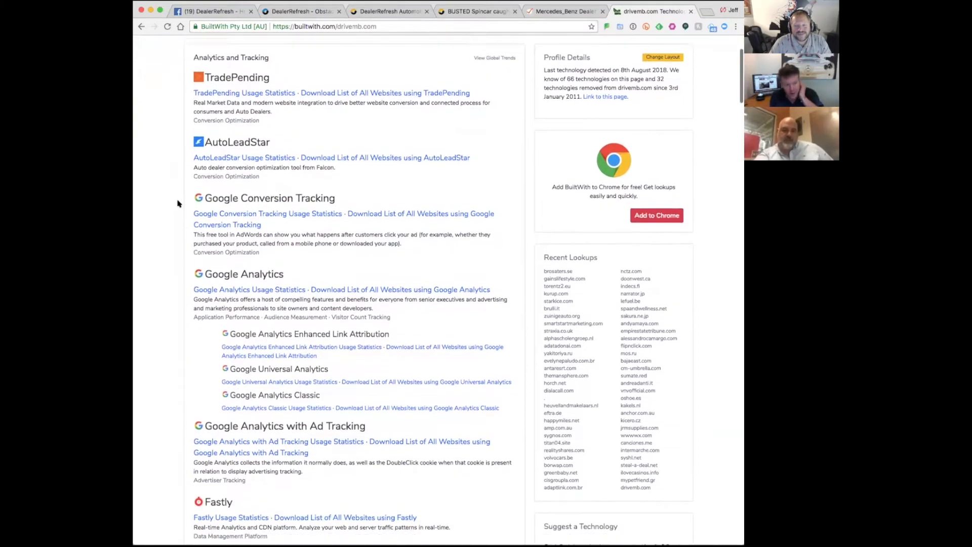
scroll(down, 3)
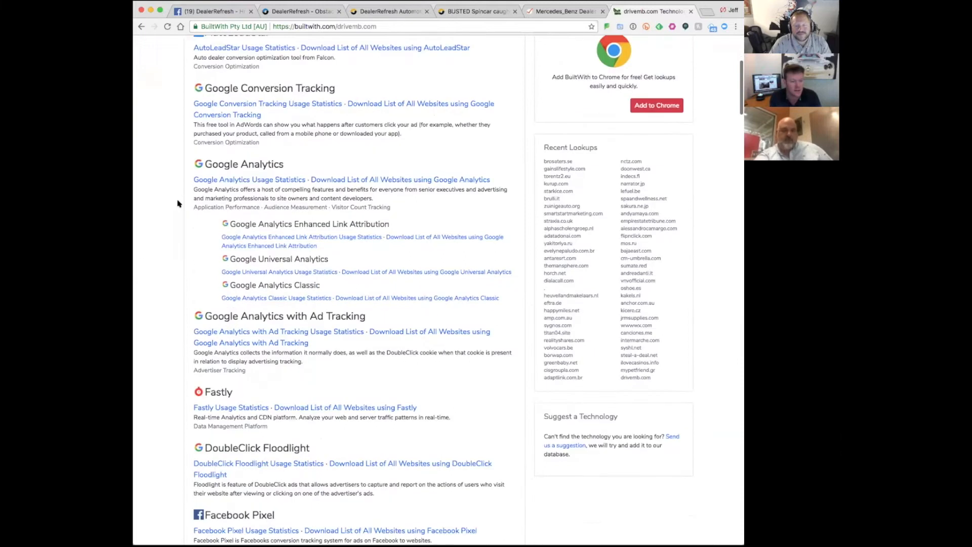
scroll(down, 3)
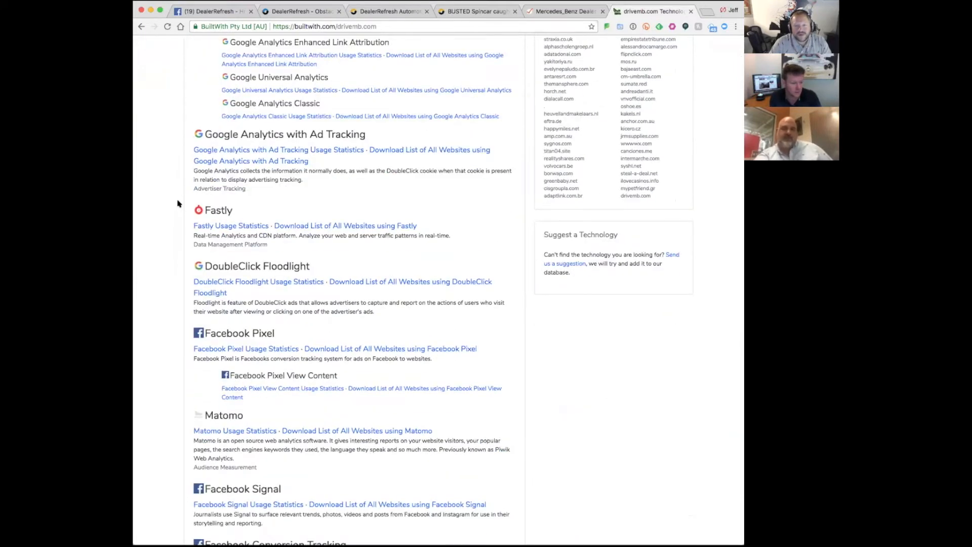
scroll(down, 3)
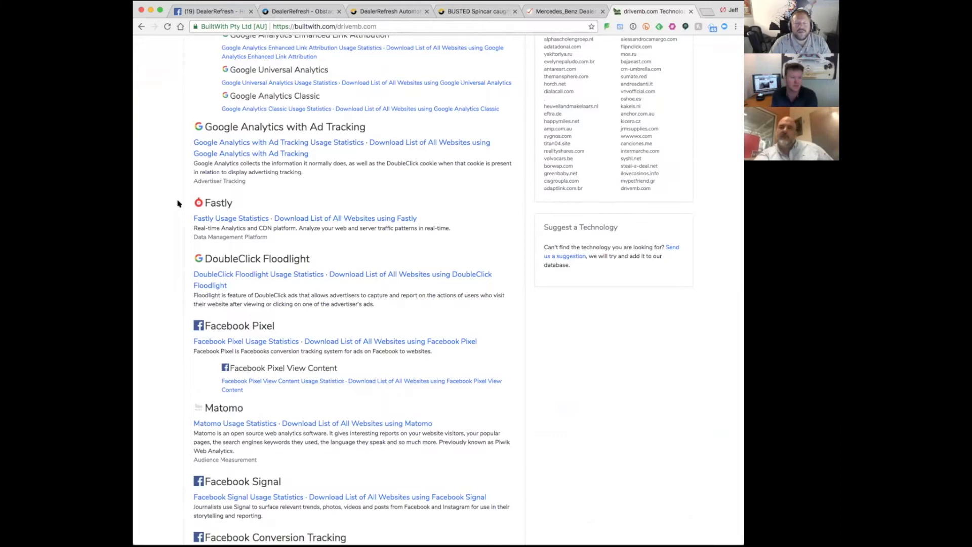
scroll(down, 3)
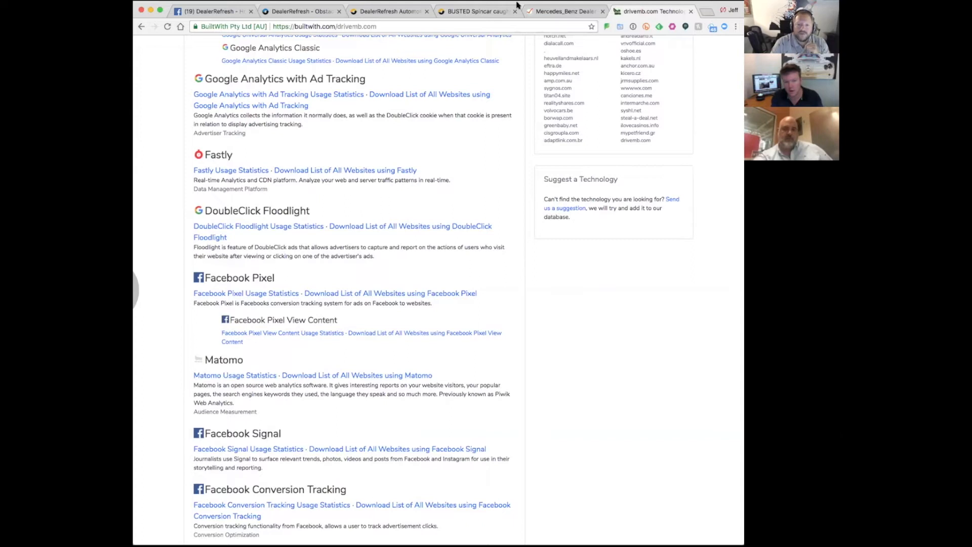
mouse_move(511, 273)
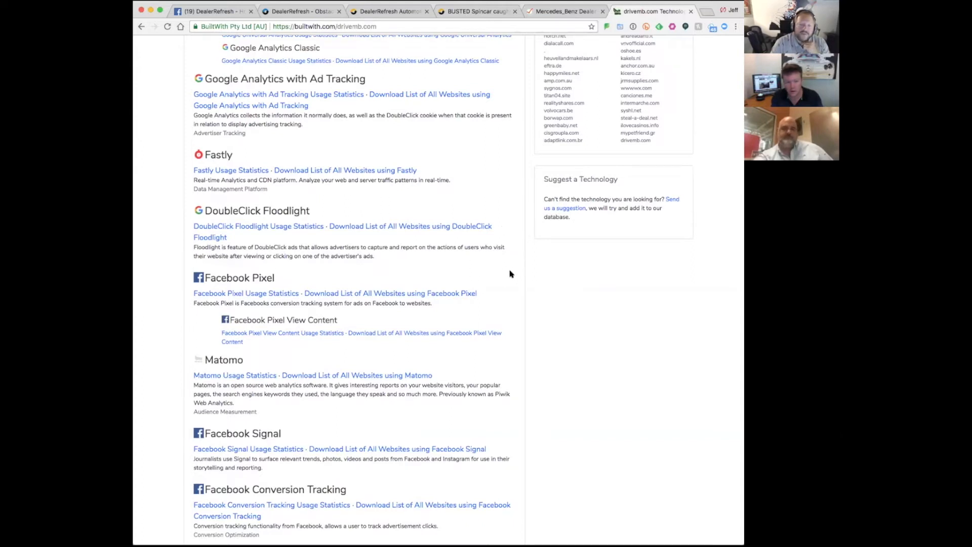
scroll(down, 3)
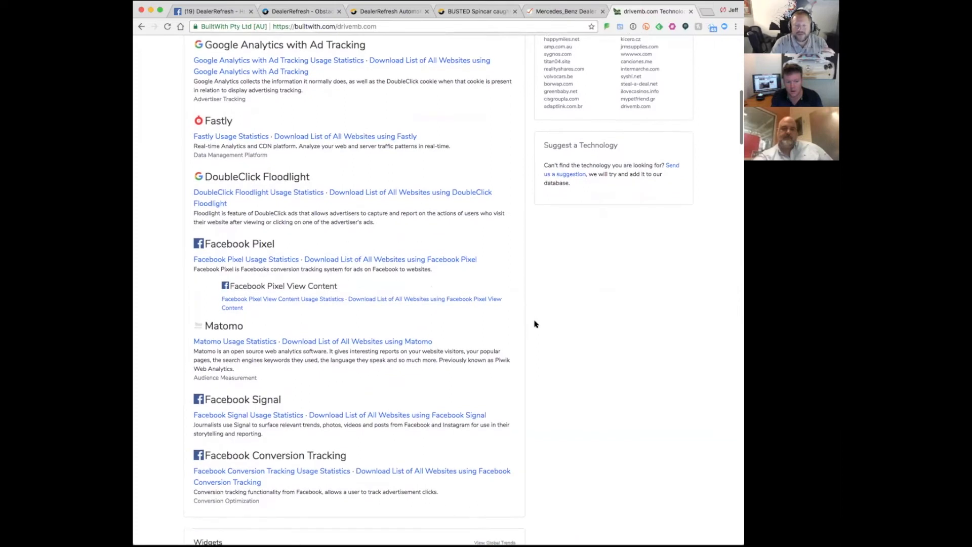
scroll(down, 3)
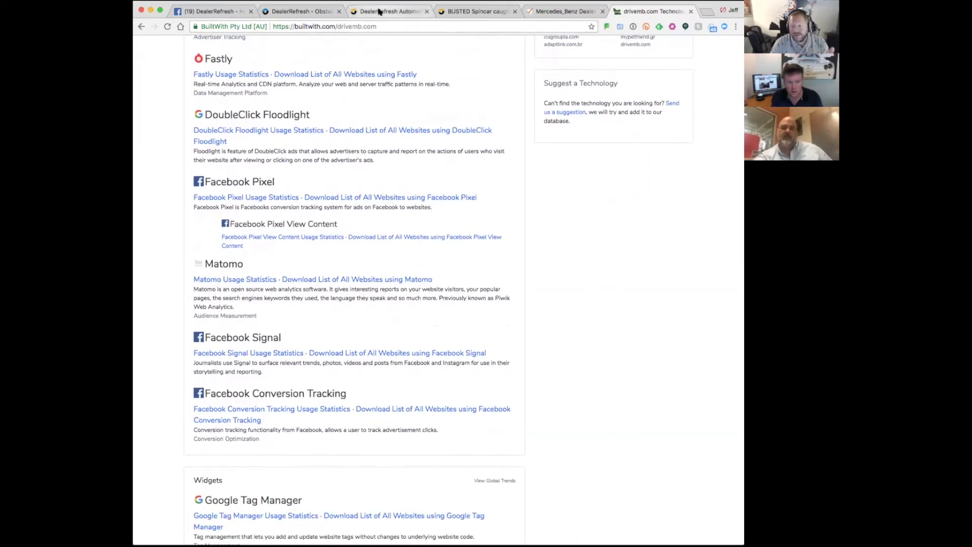
Switch to the DealerRefresh BUSTED Spincar thread and return to its first page
click(388, 11)
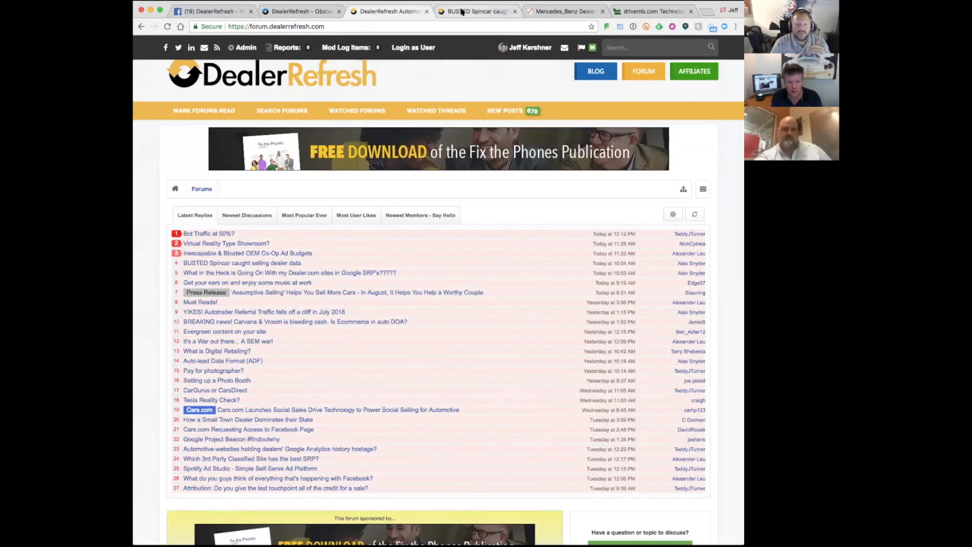
mouse_move(465, 13)
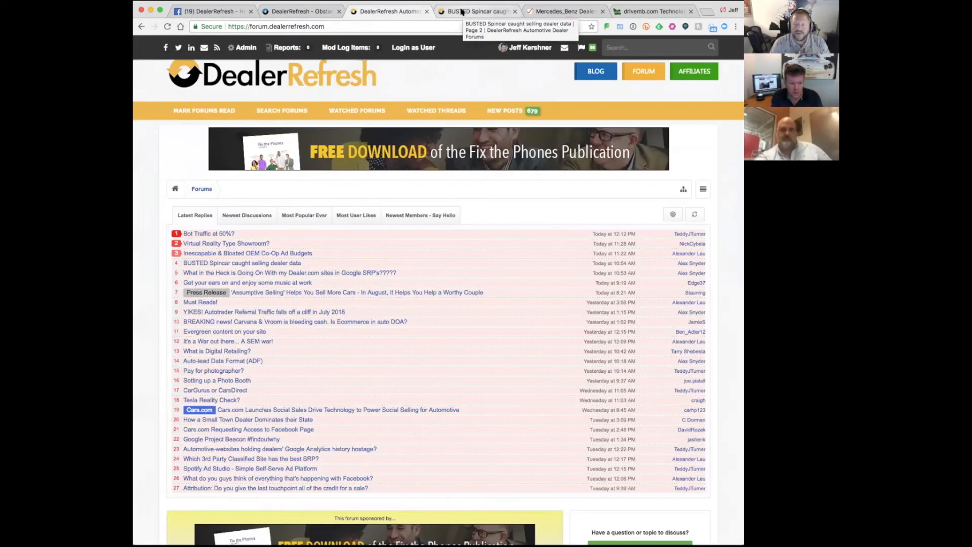
click(476, 10)
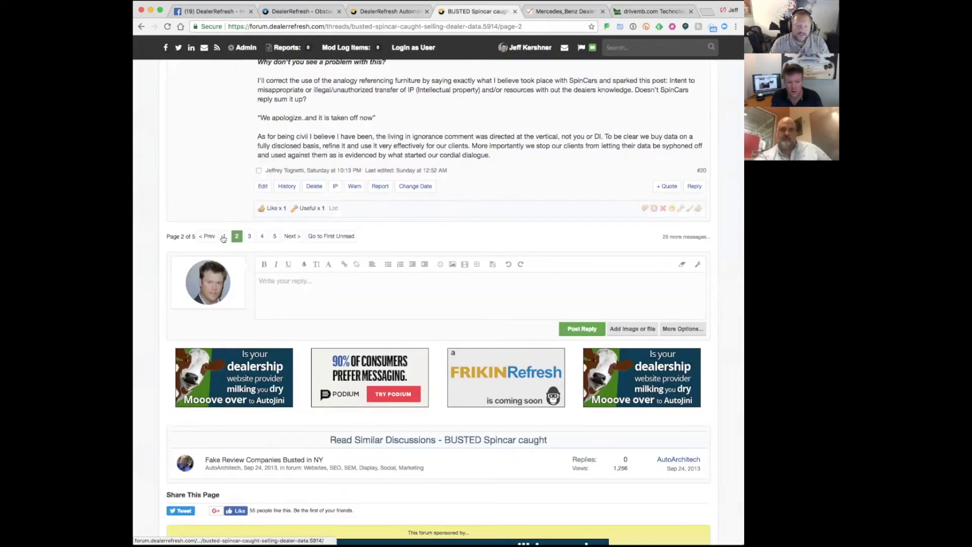
click(223, 236)
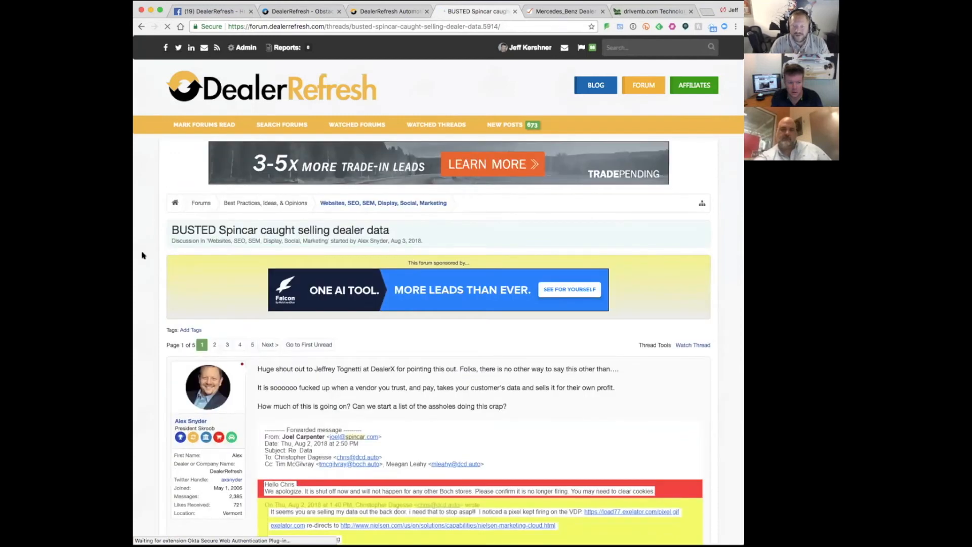
scroll(down, 3)
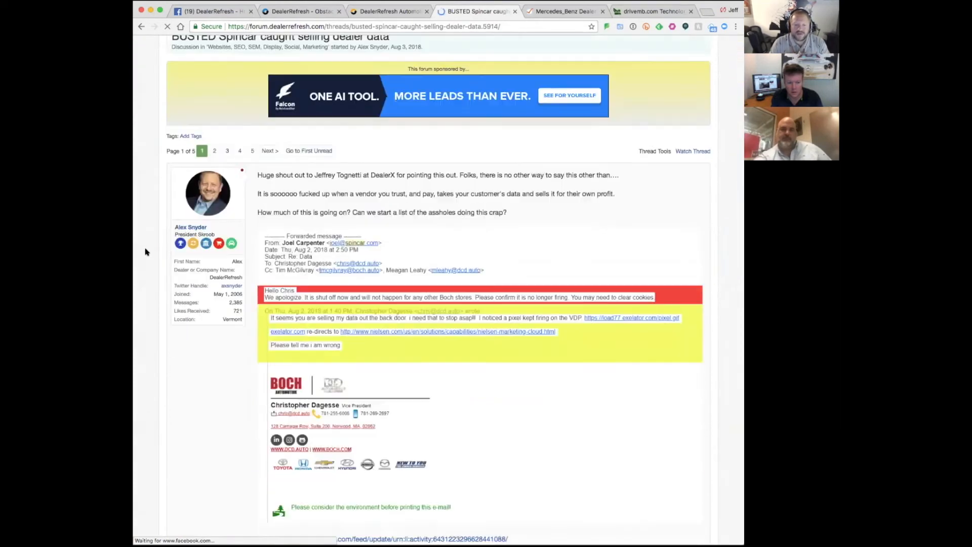
scroll(down, 3)
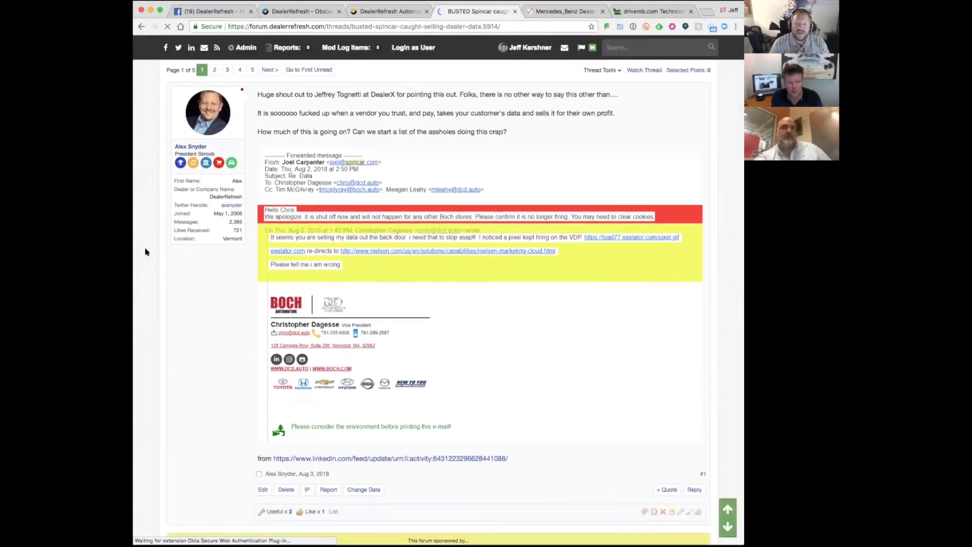
scroll(down, 3)
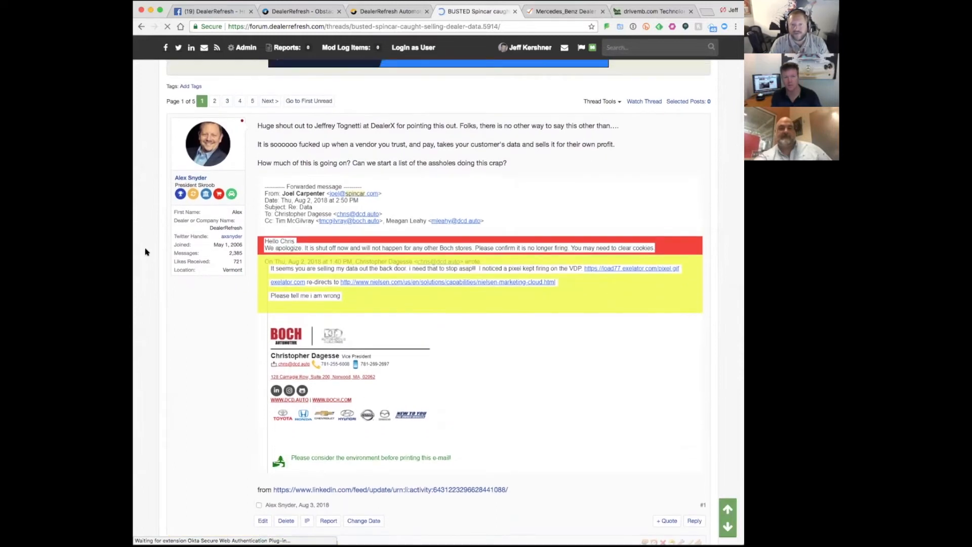
scroll(down, 3)
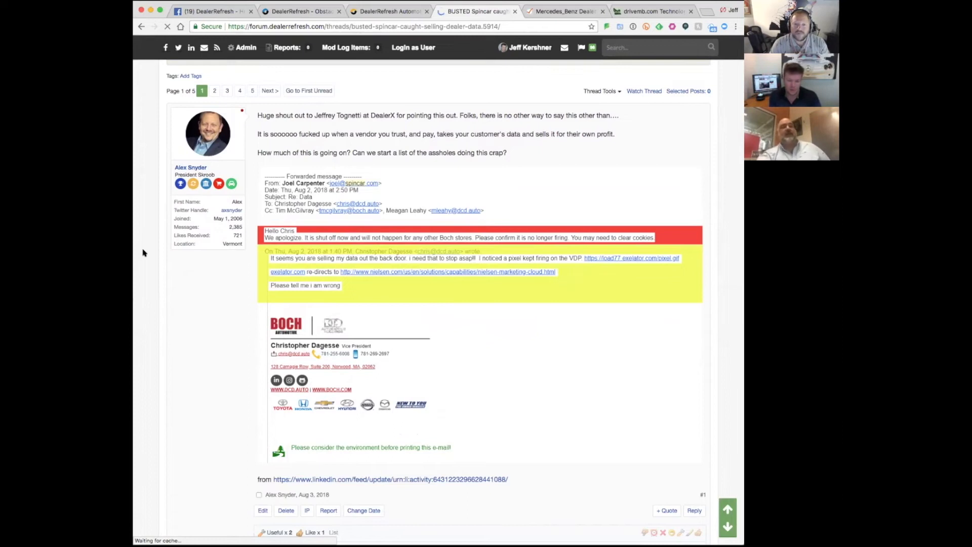
Read through the page-1 replies about Spincar selling dealer data
scroll(down, 3)
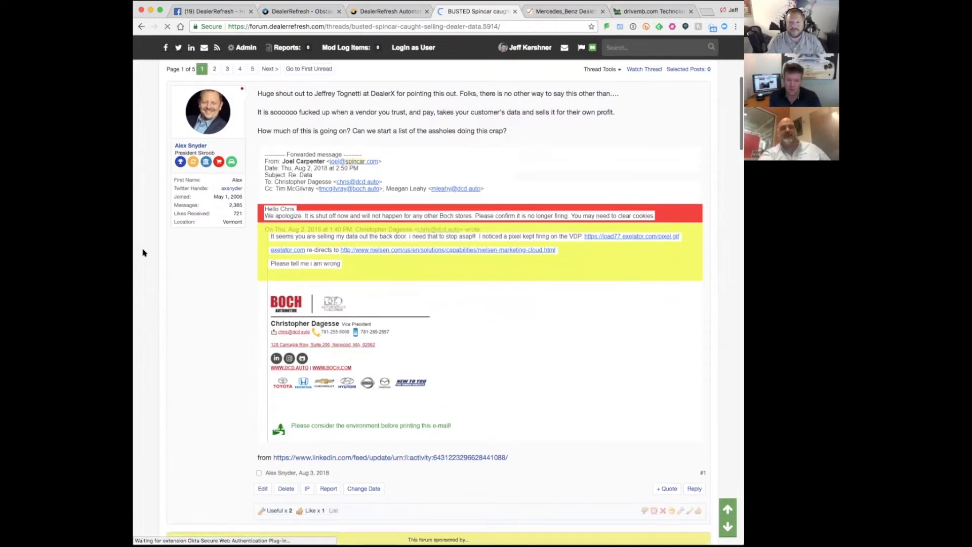
scroll(down, 3)
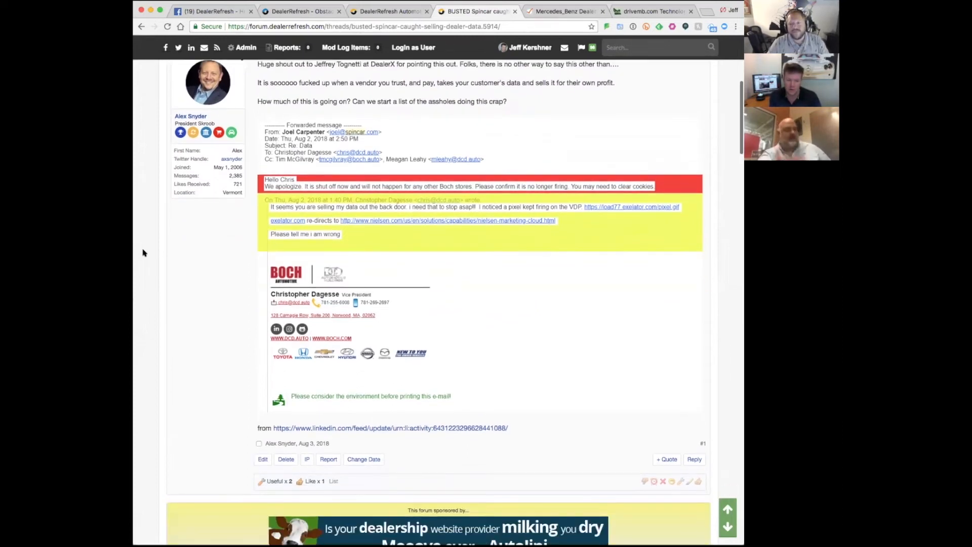
scroll(down, 3)
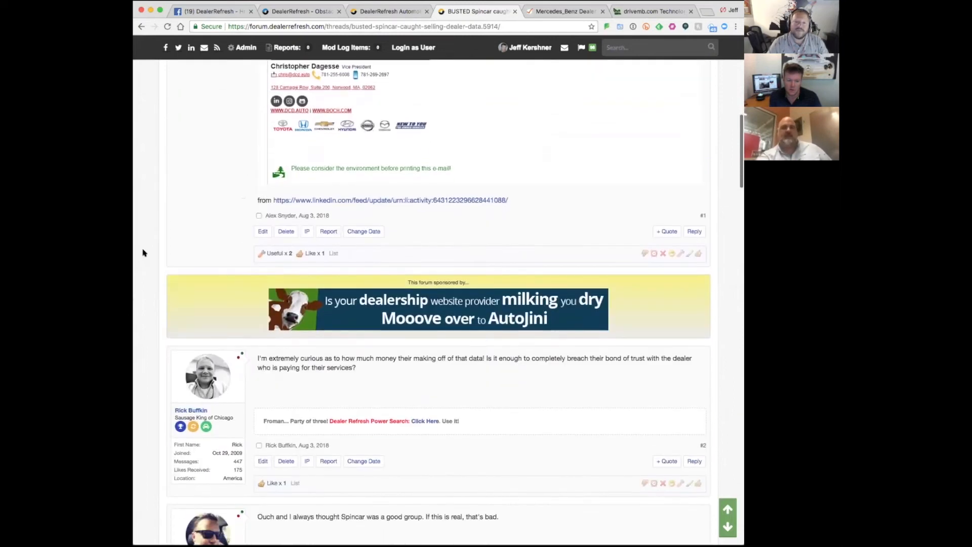
scroll(down, 3)
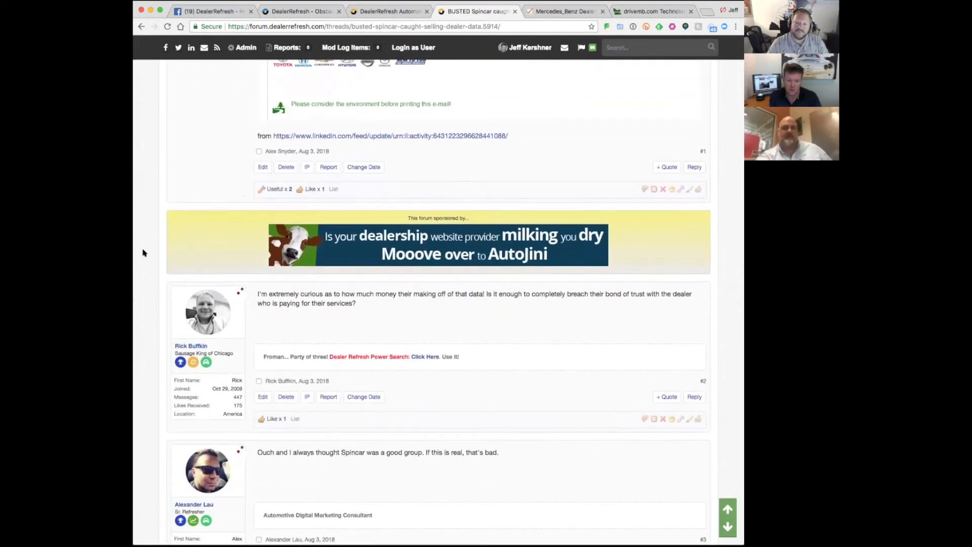
scroll(down, 3)
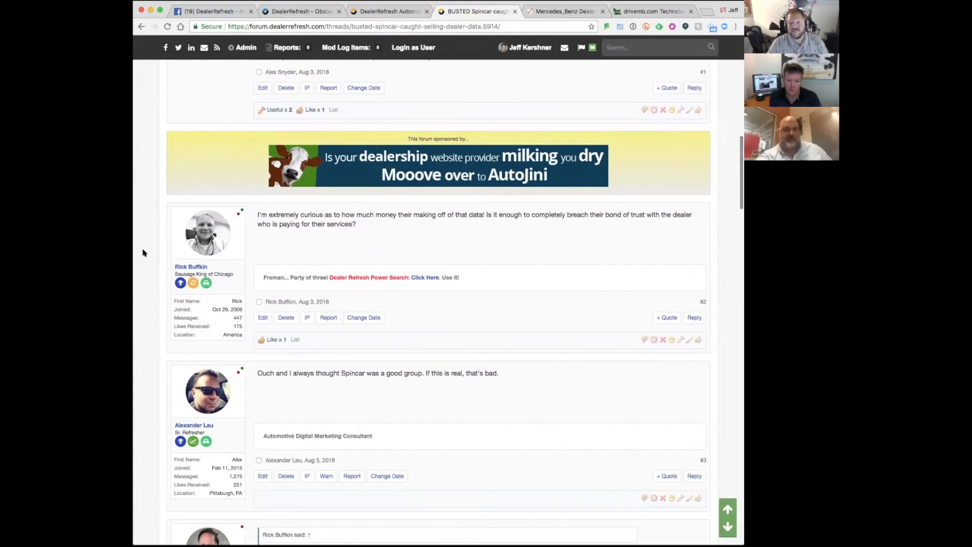
scroll(down, 3)
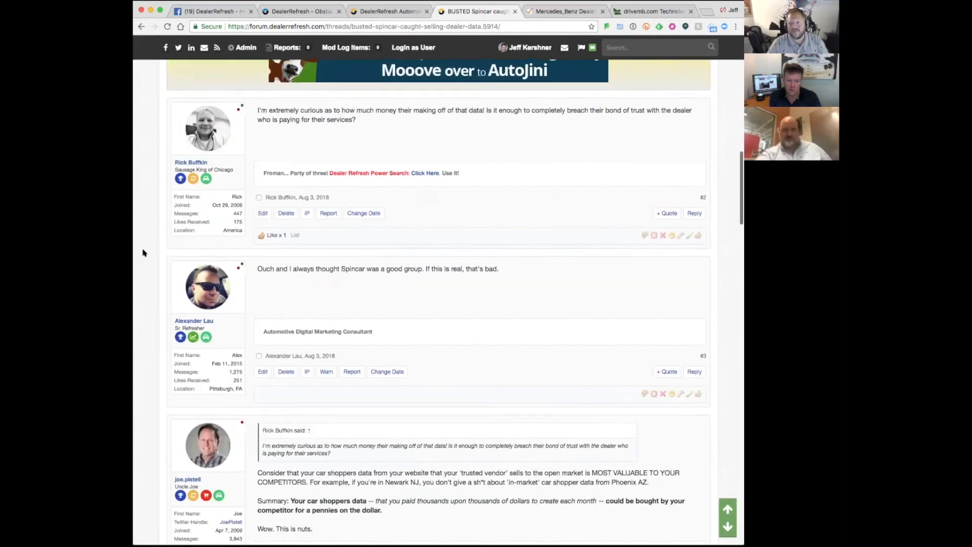
scroll(down, 3)
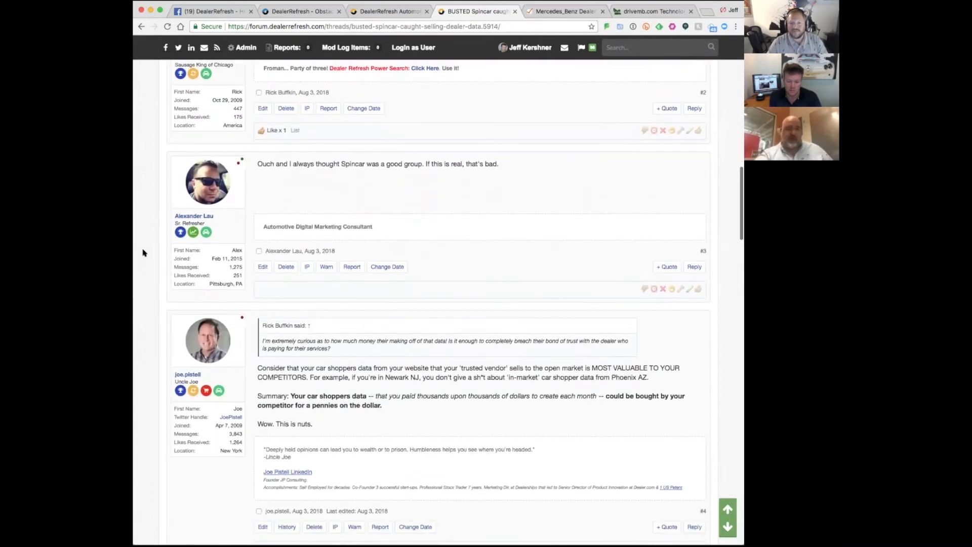
scroll(down, 3)
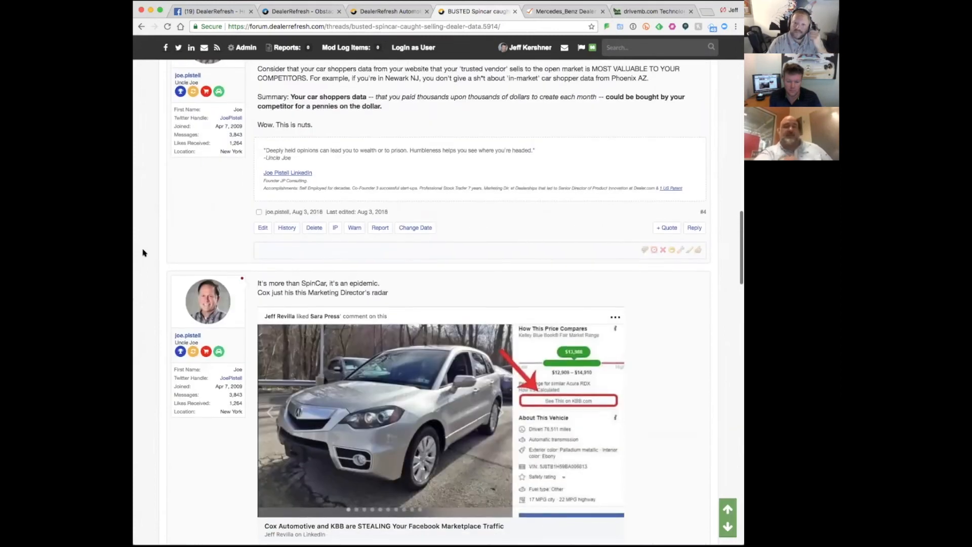
scroll(down, 3)
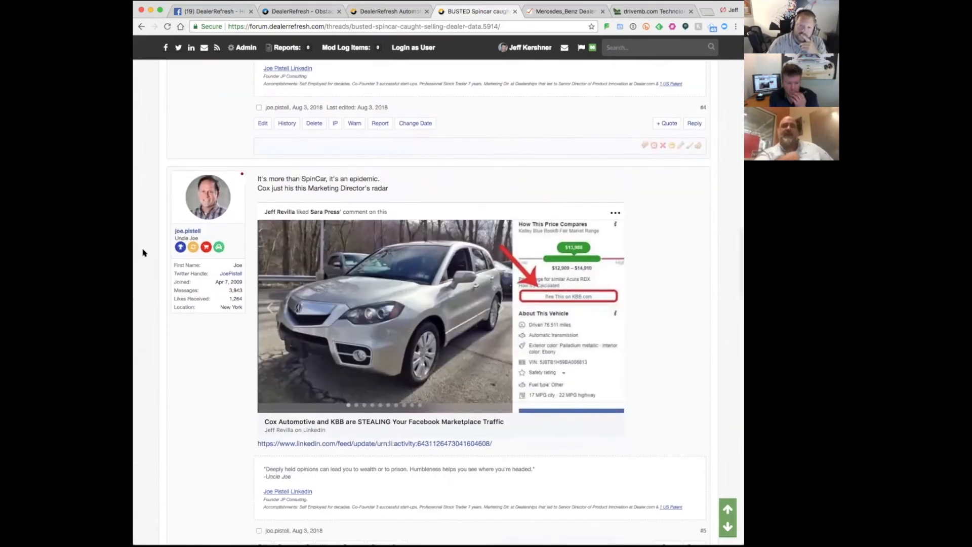
scroll(down, 3)
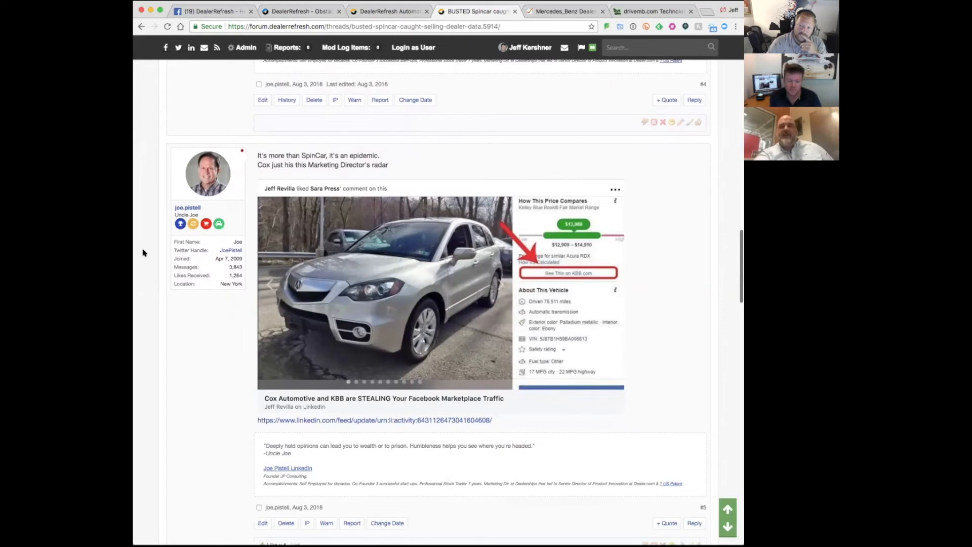
scroll(down, 3)
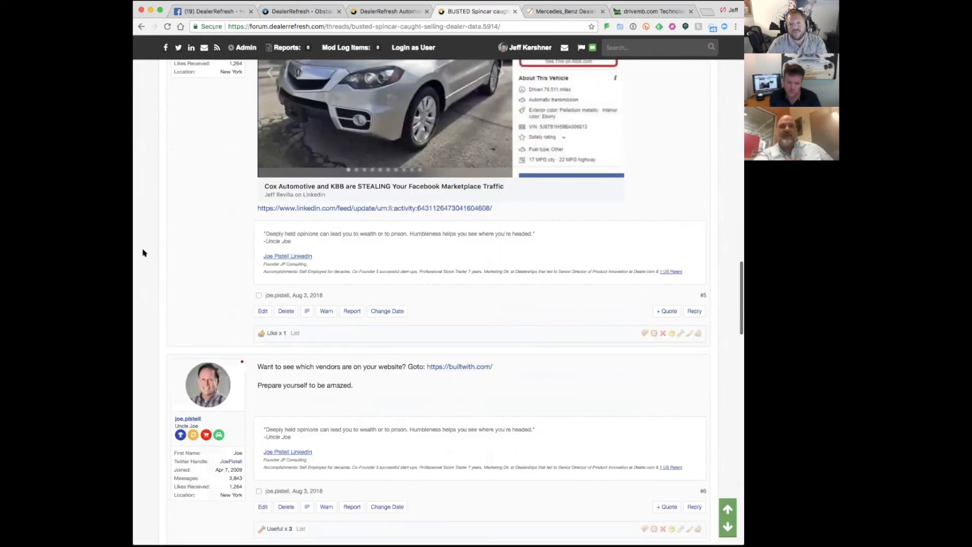
scroll(down, 3)
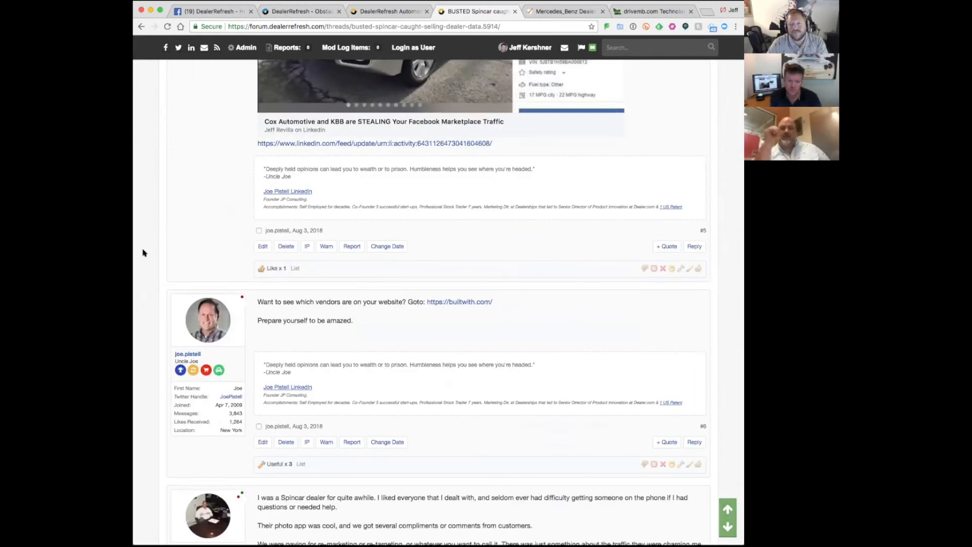
scroll(down, 3)
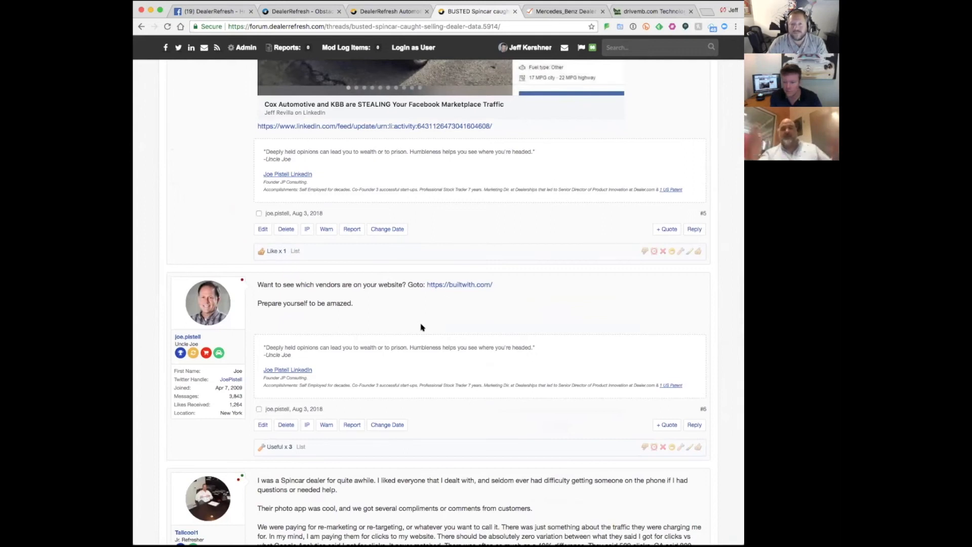
Continue to the bottom of page 1, reaching DealerInspire's denial and the pagination bar
scroll(down, 3)
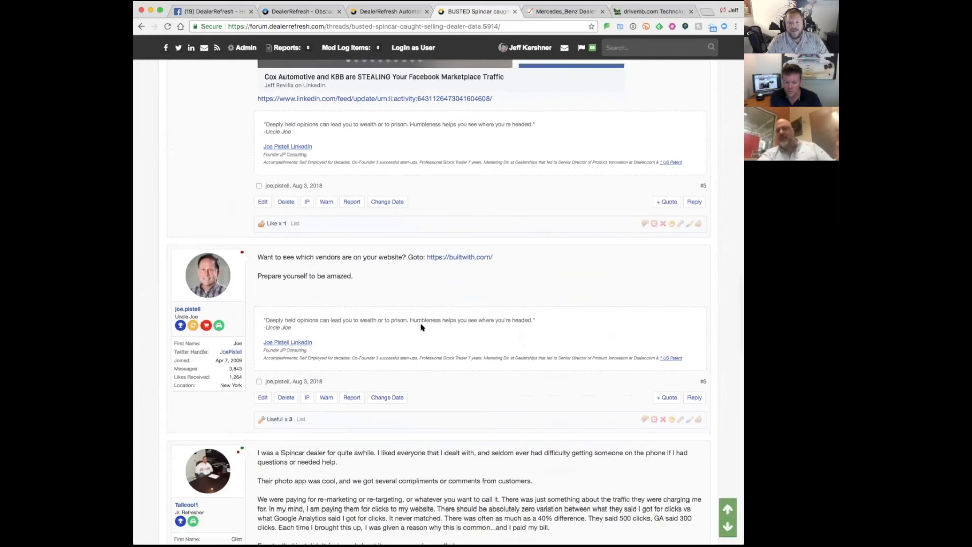
scroll(down, 3)
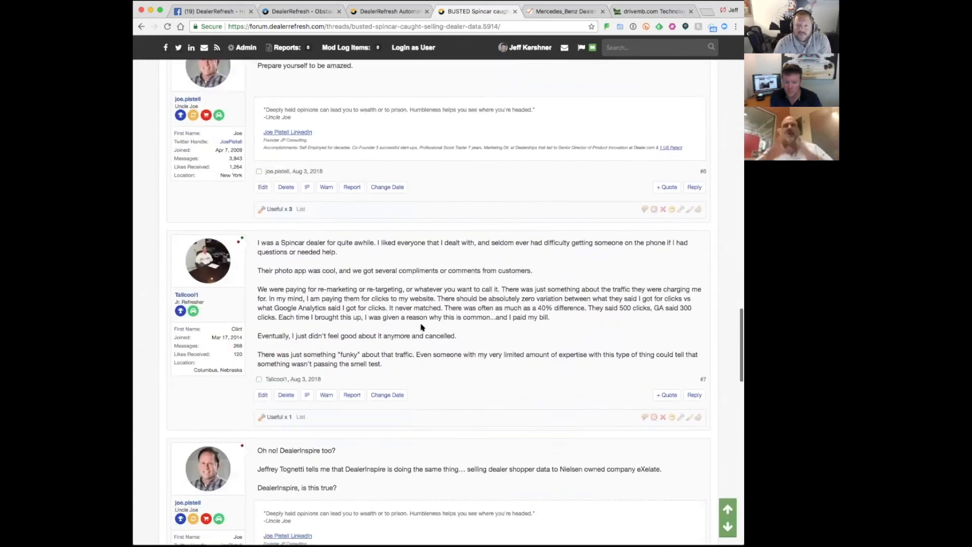
scroll(down, 3)
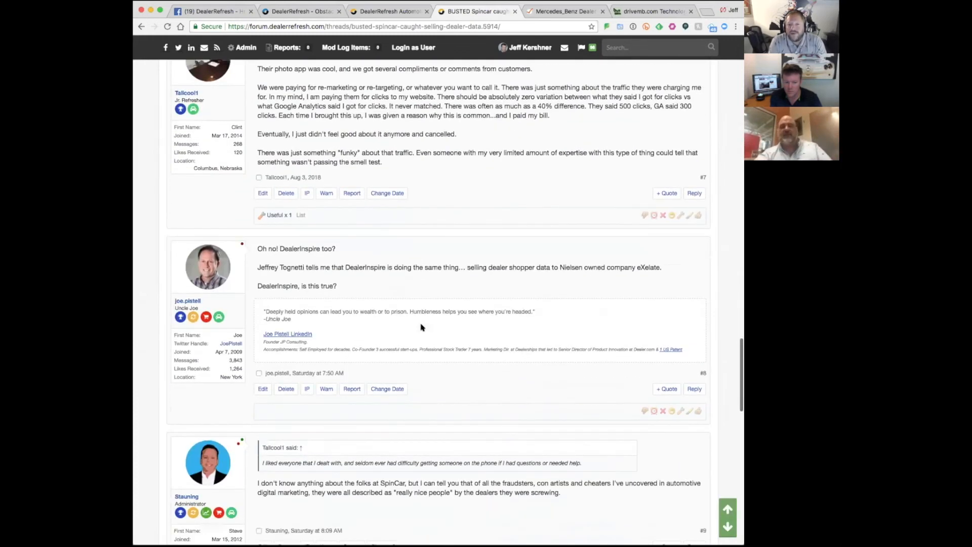
scroll(down, 3)
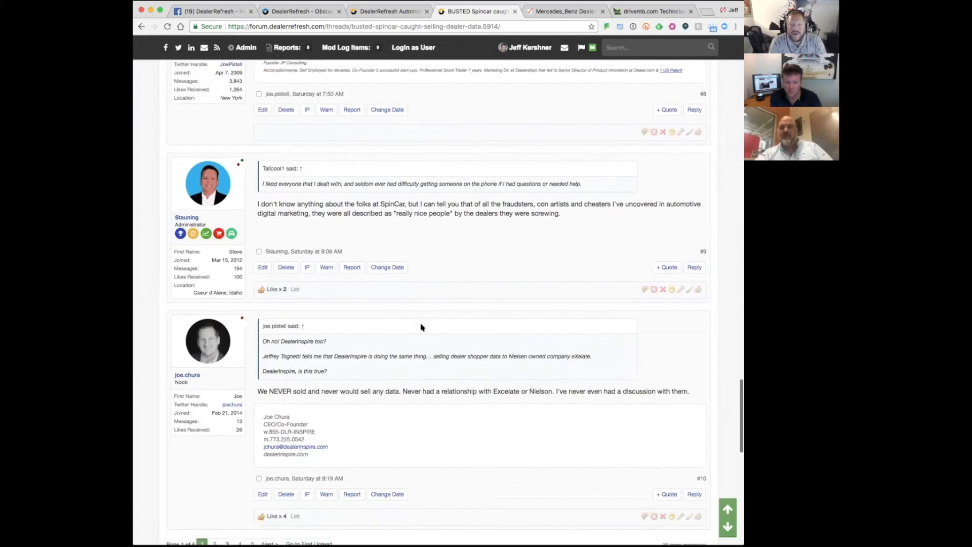
scroll(down, 3)
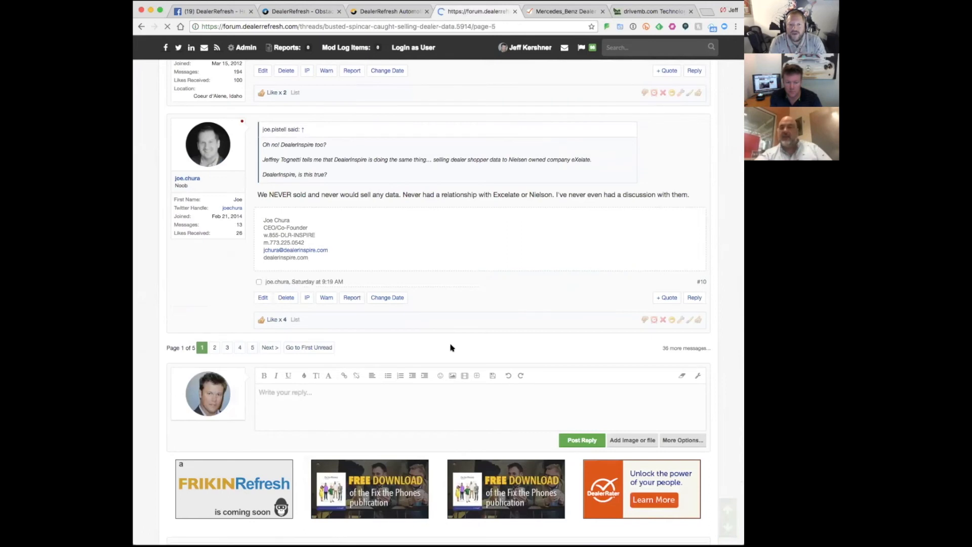
Jump to the thread's last page (page 5) and read its newest replies
click(252, 347)
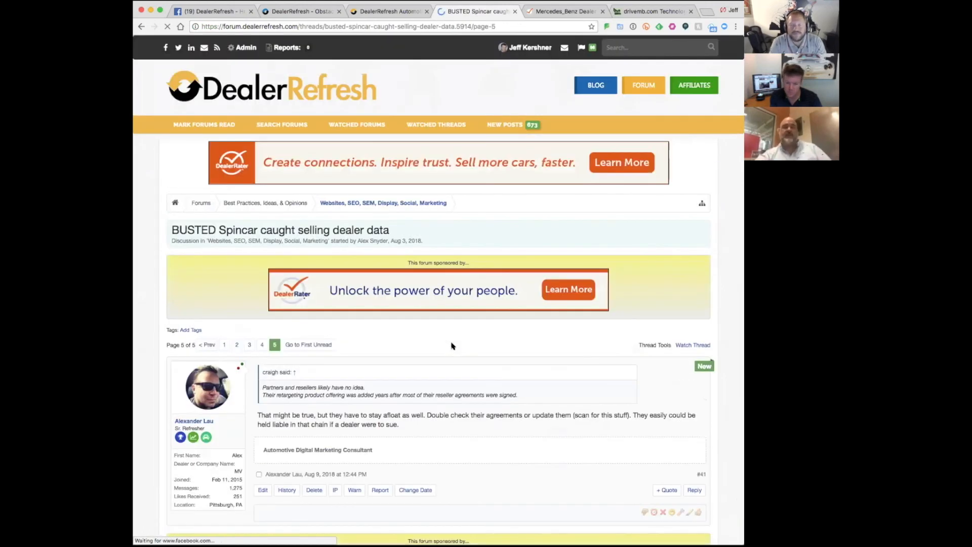
scroll(down, 3)
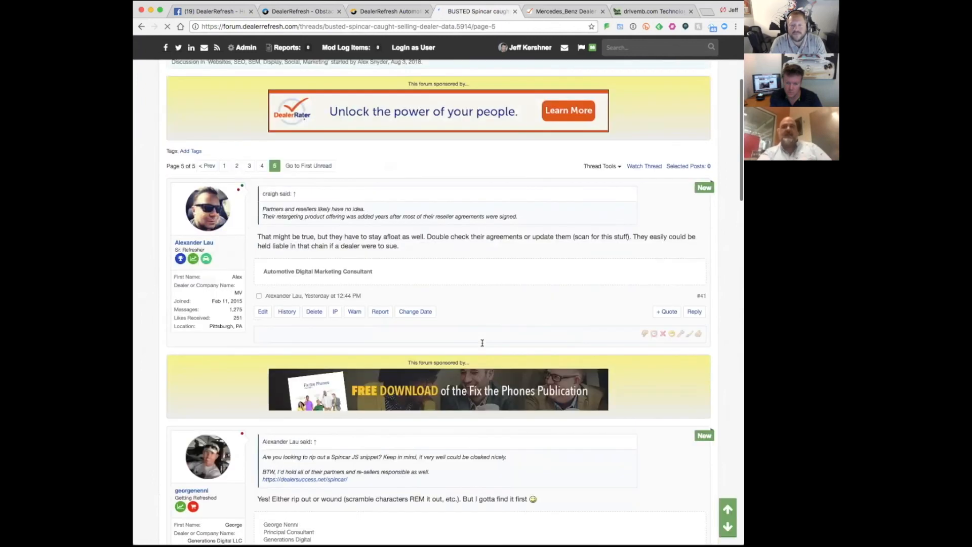
scroll(down, 3)
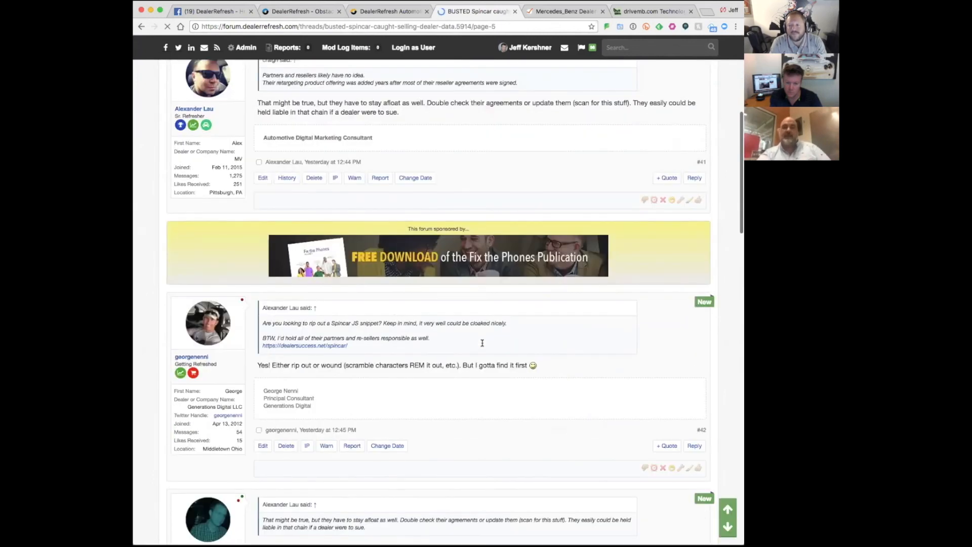
scroll(down, 3)
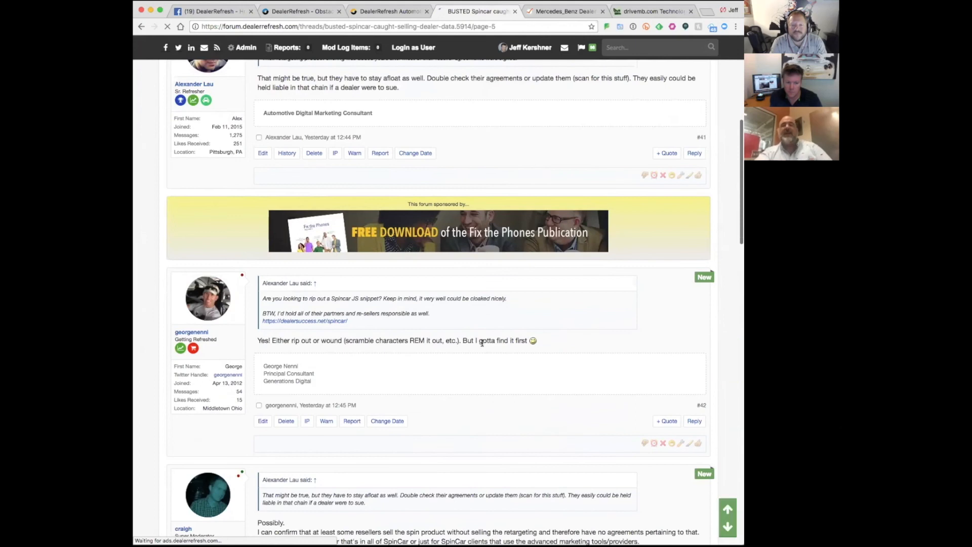
scroll(down, 3)
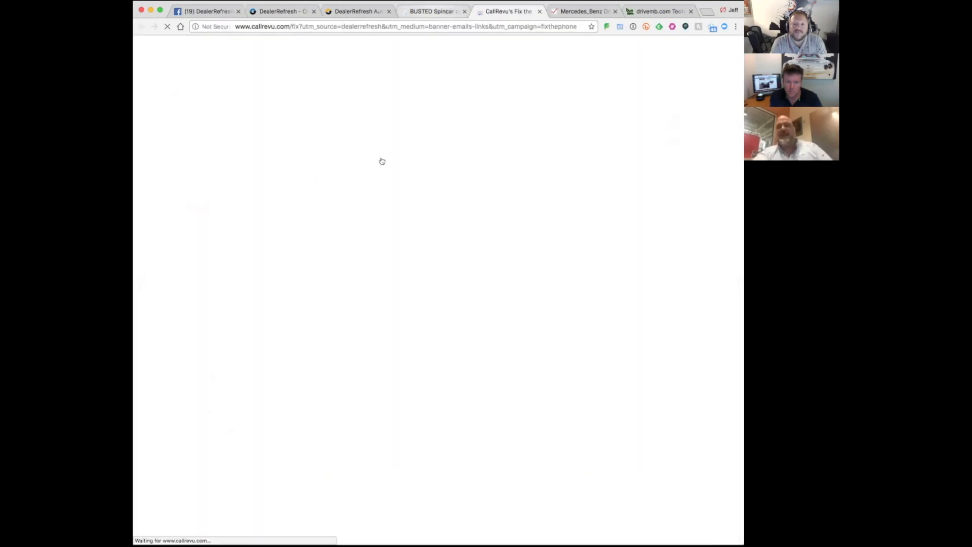
click(432, 10)
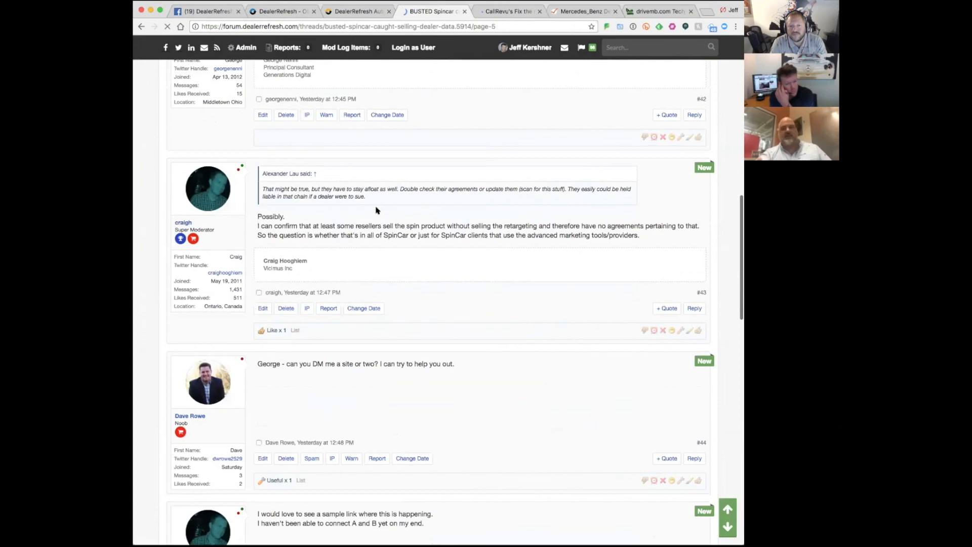
scroll(down, 3)
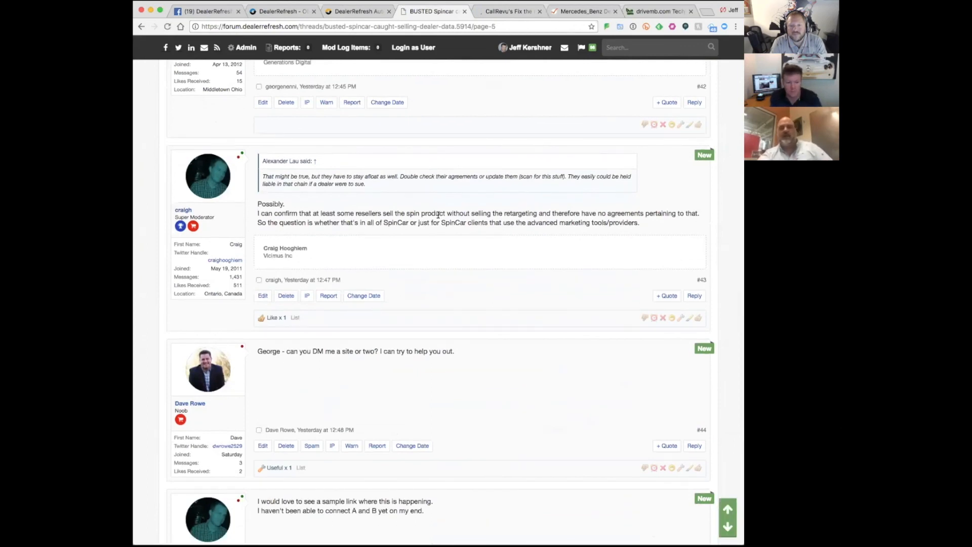
scroll(down, 3)
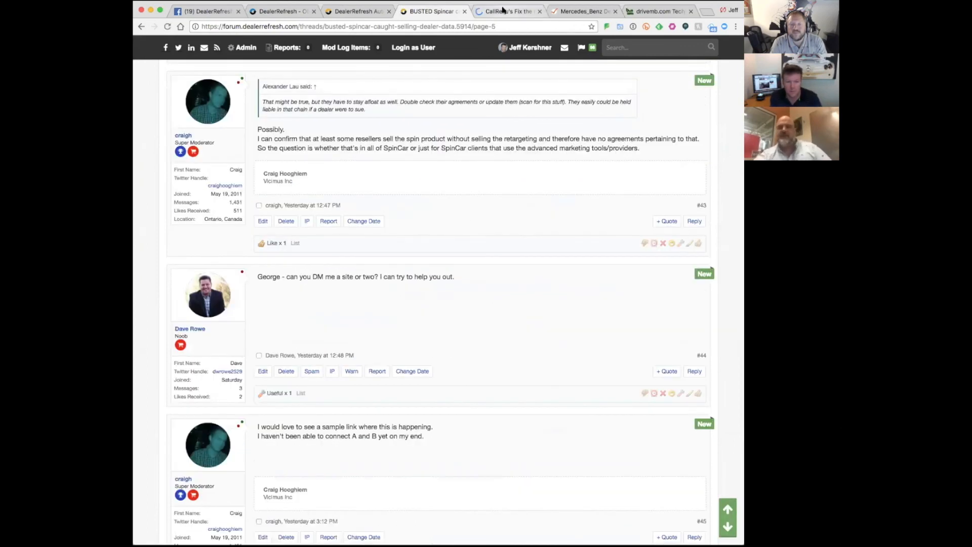